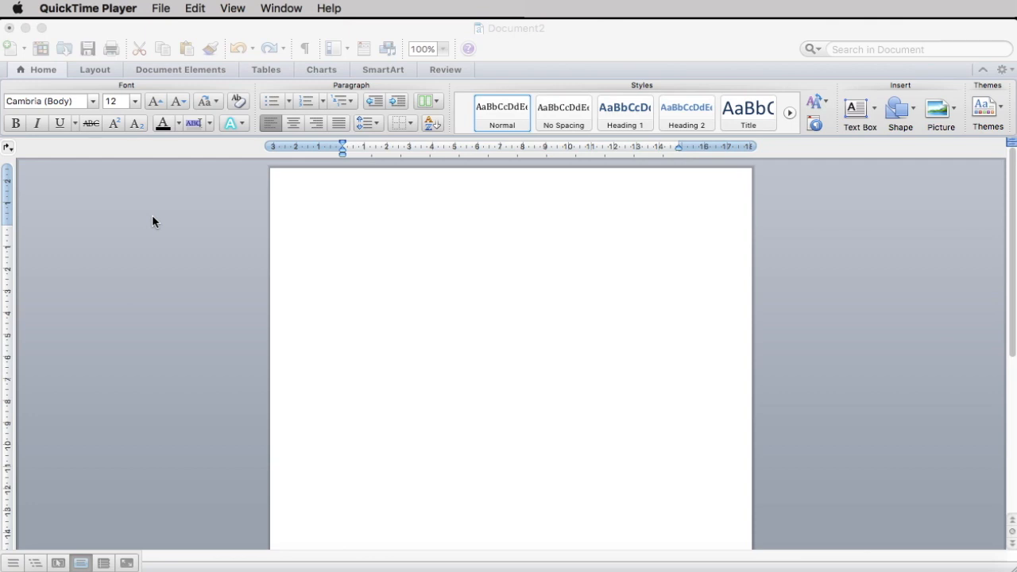
pyautogui.moveTo(143, 199)
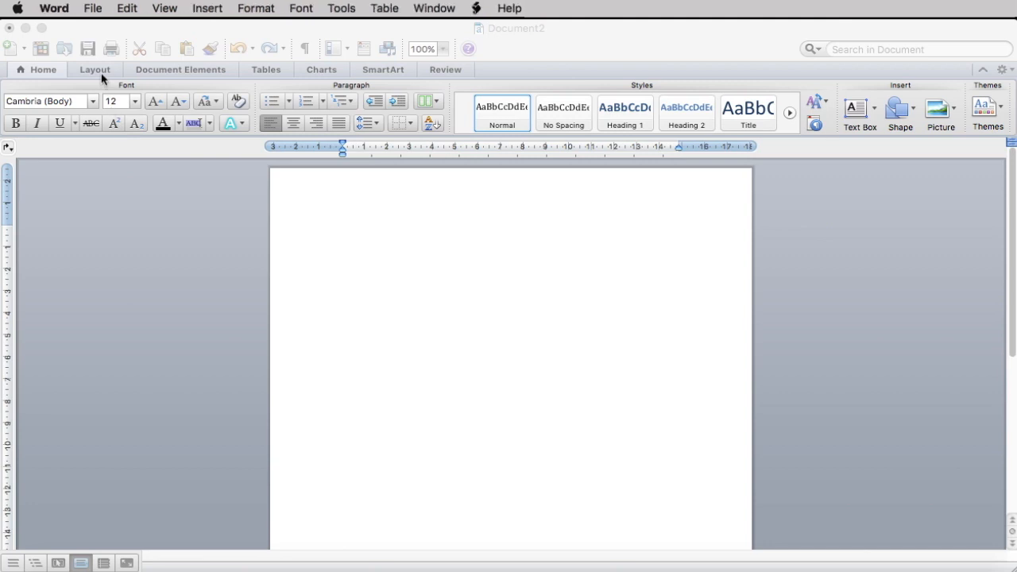
# Choose A4 (21 cm x 29.7 cm) from the Layout paper sizes
pyautogui.click(95, 69)
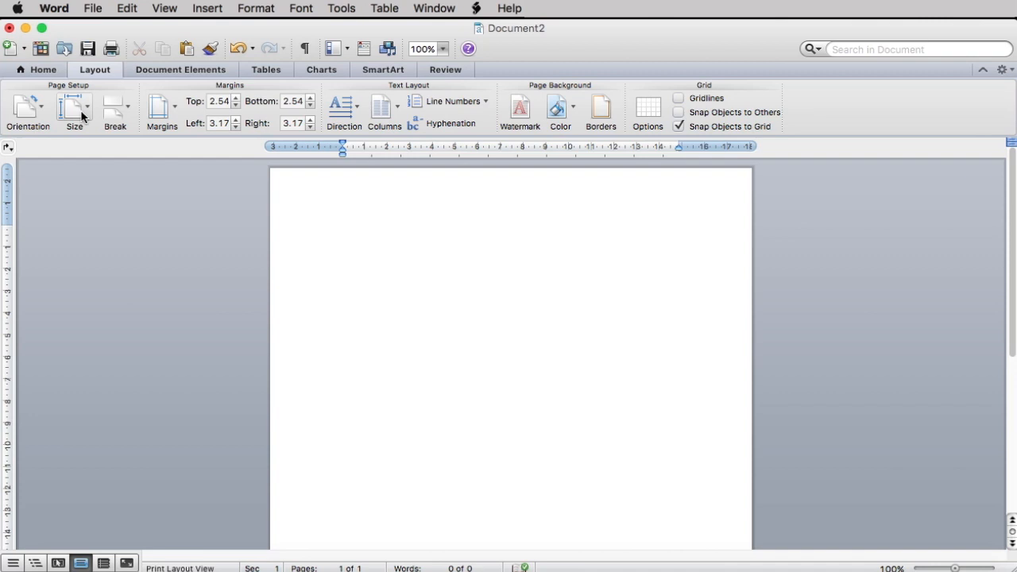
pyautogui.click(73, 112)
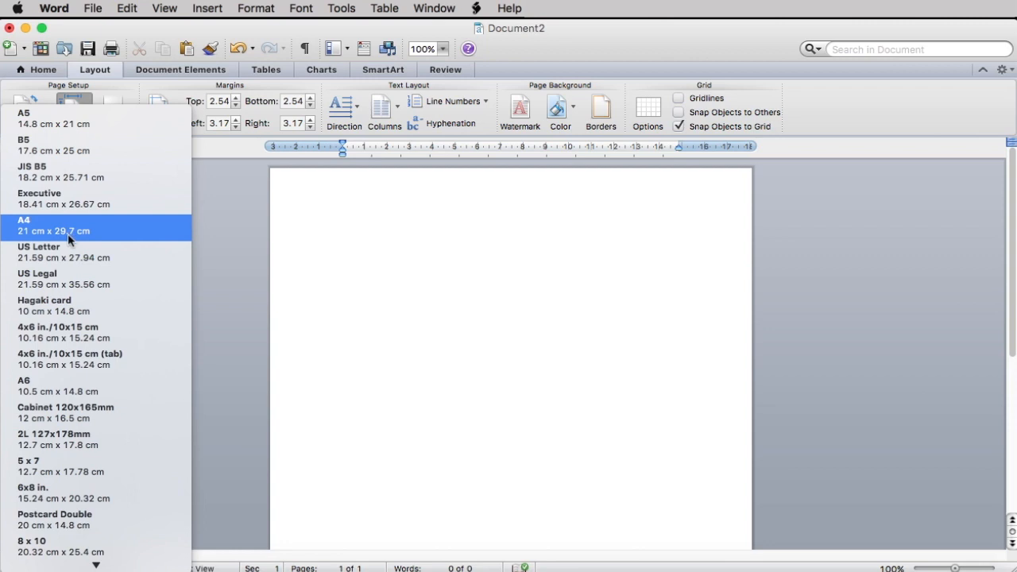
pyautogui.click(53, 230)
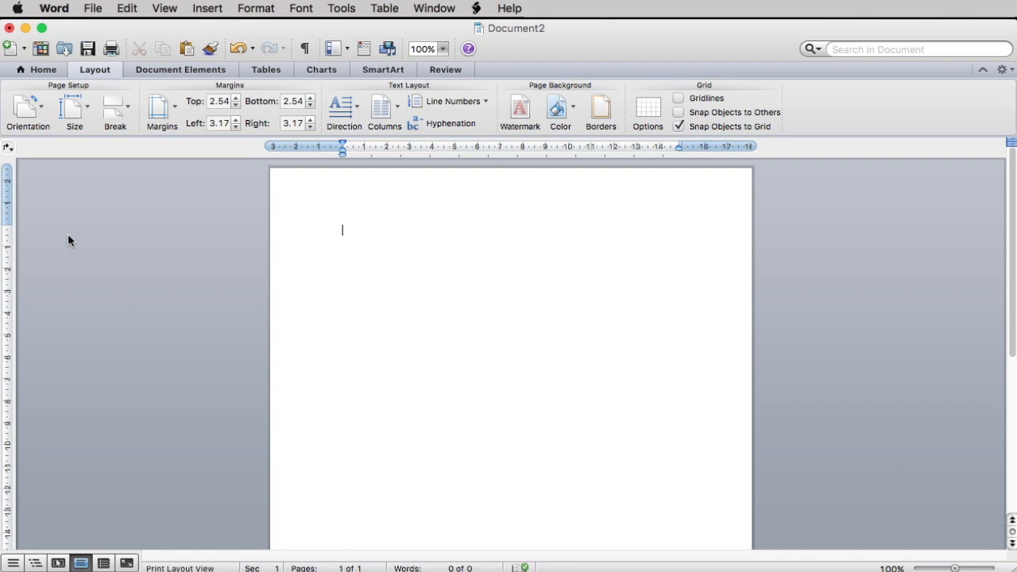
# Insert 'How To Create Your e-Book.png' from the Desktop as a picture from file
pyautogui.click(207, 8)
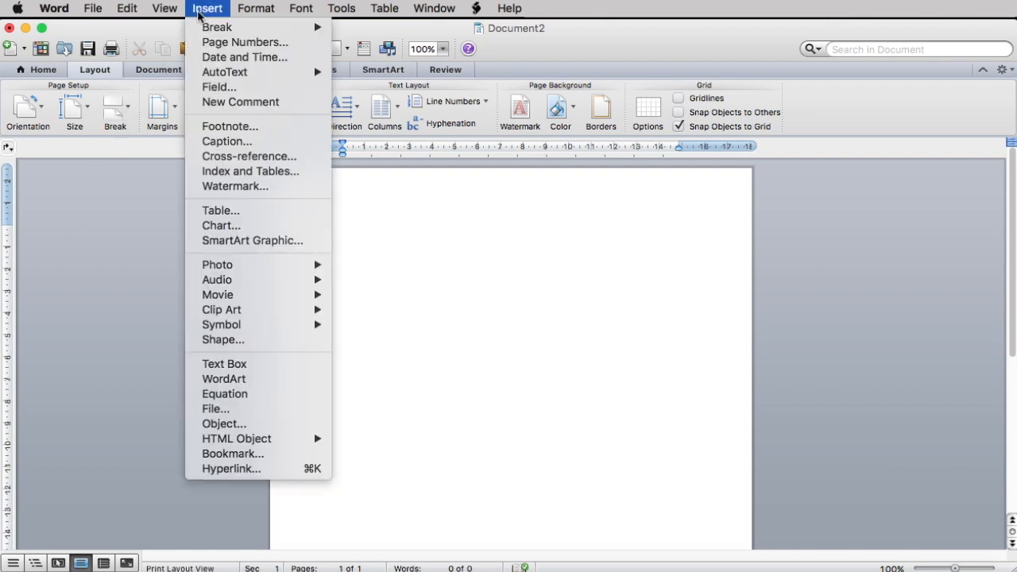
pyautogui.moveTo(231, 264)
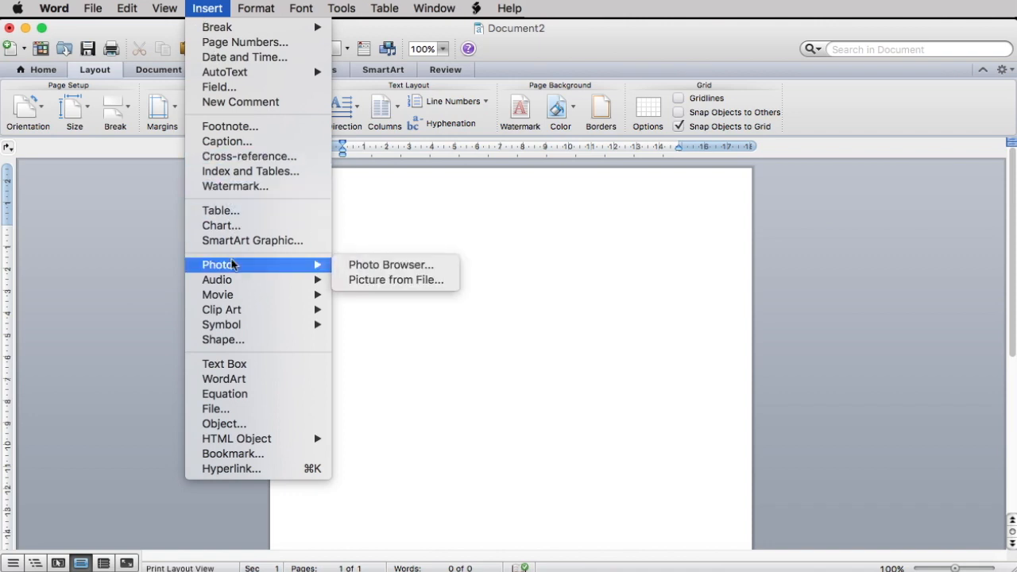
pyautogui.click(395, 280)
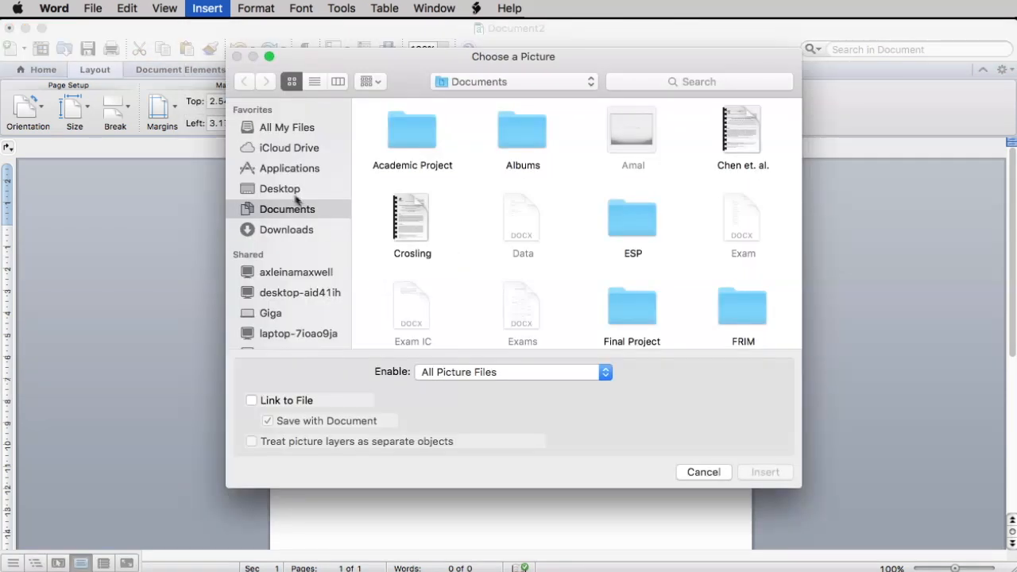
pyautogui.click(279, 188)
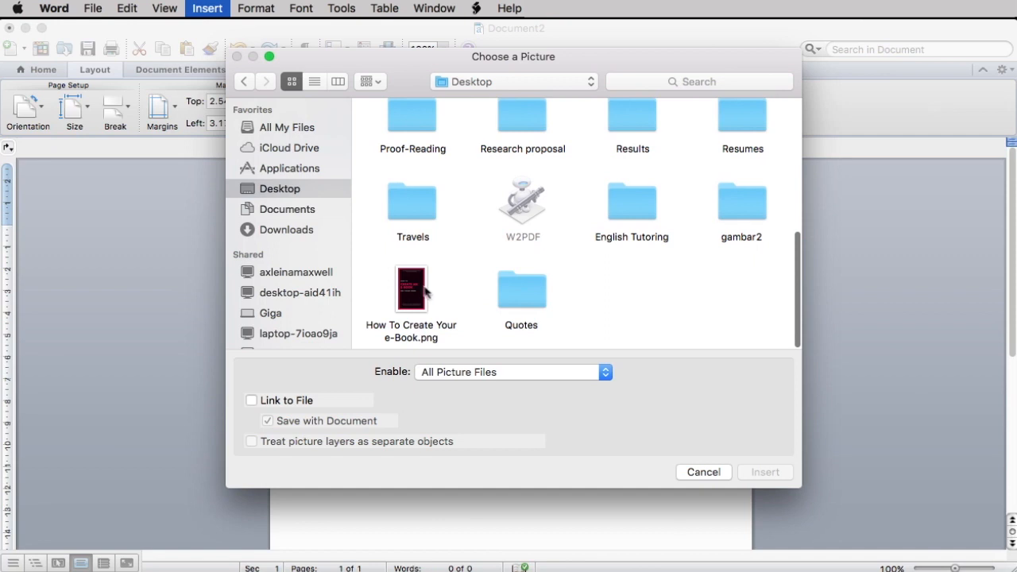
pyautogui.click(412, 289)
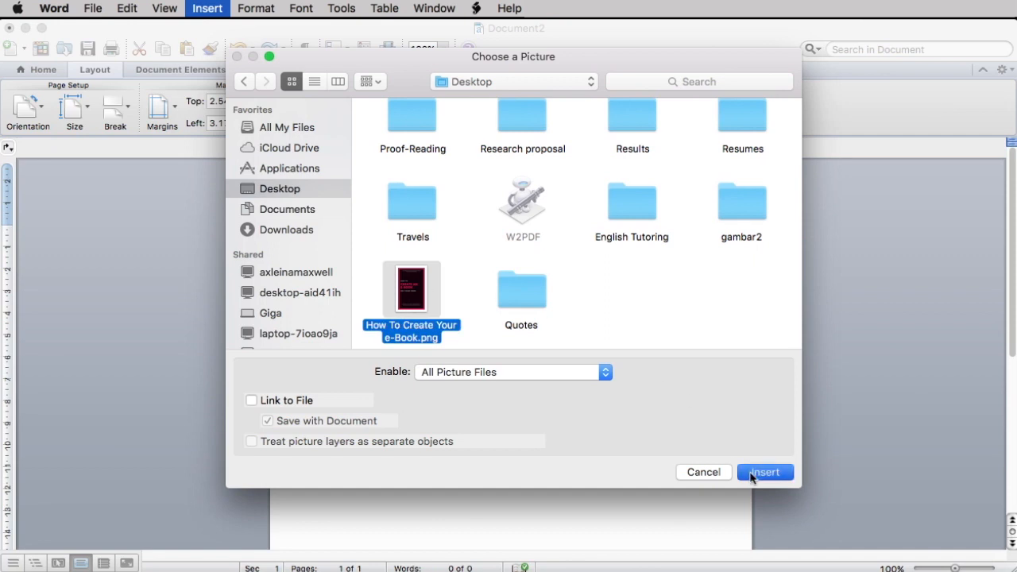
pyautogui.click(763, 472)
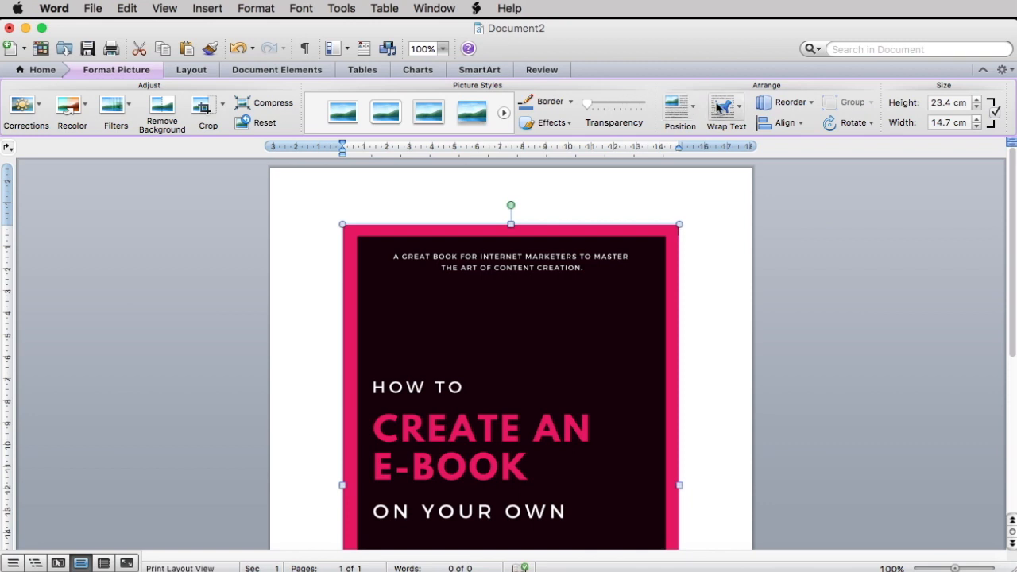
# Set the picture's text wrapping to Behind Text
pyautogui.click(724, 107)
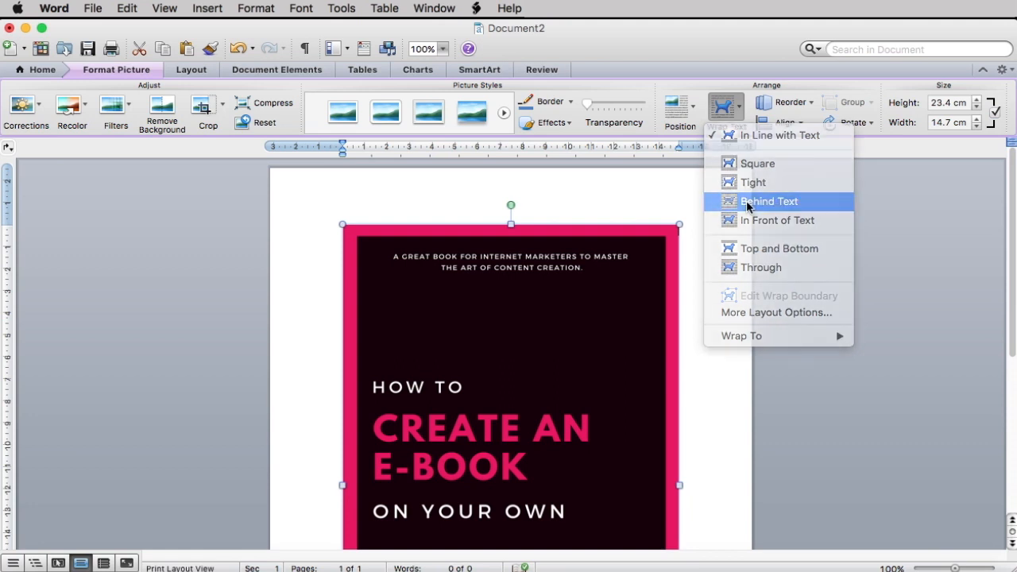
pyautogui.click(769, 201)
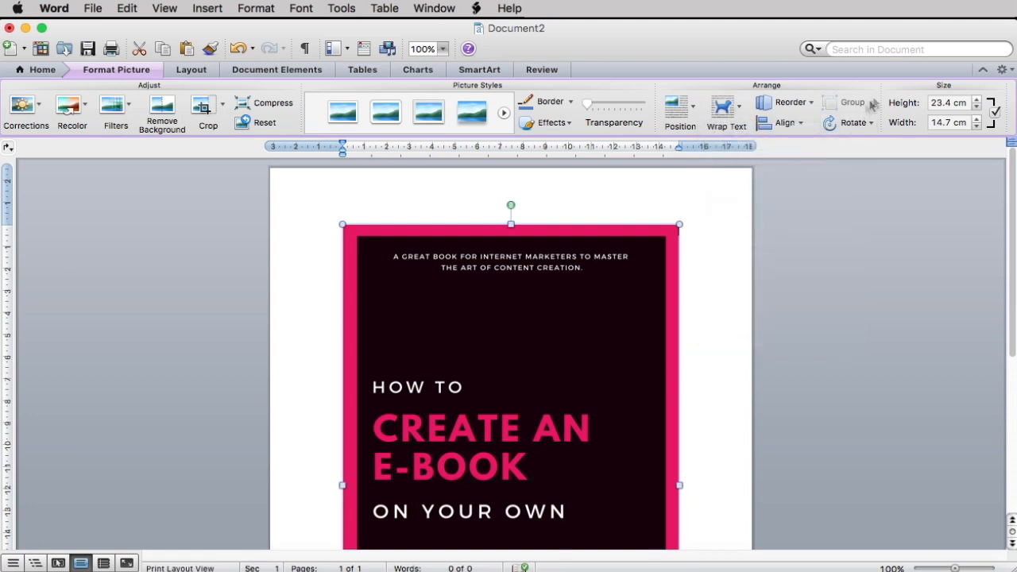
pyautogui.moveTo(938, 96)
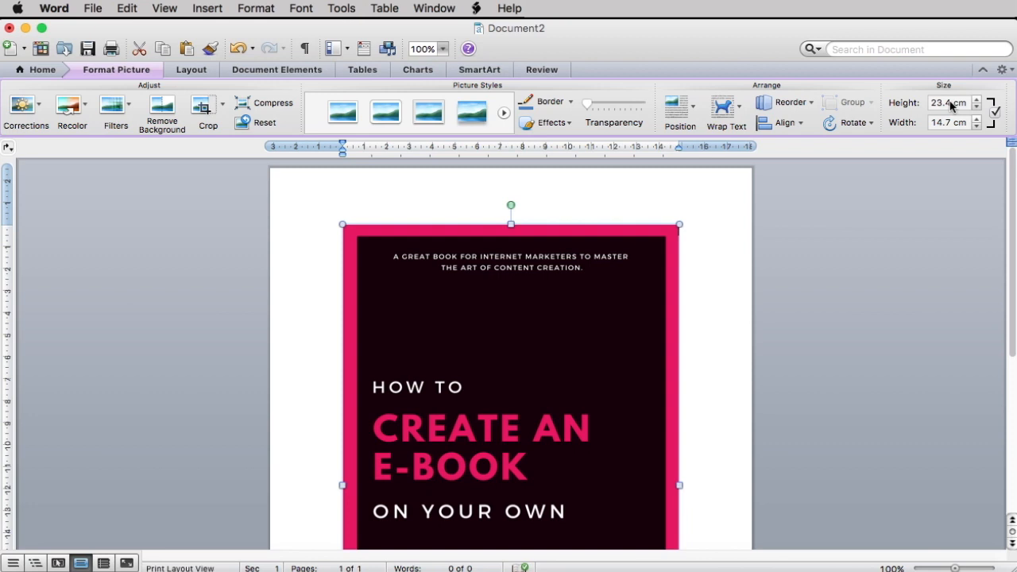
# Set the picture width to 21 cm in the Size group
pyautogui.click(949, 103)
pyautogui.write('33.6')
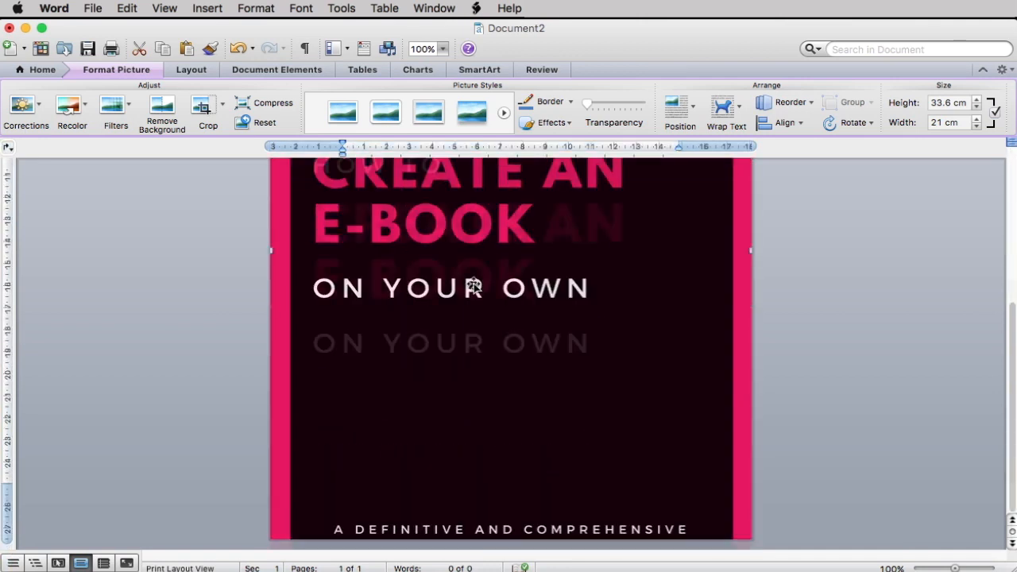
# Set the picture height to 29.7 cm and check it fills the page
pyautogui.scroll(3)
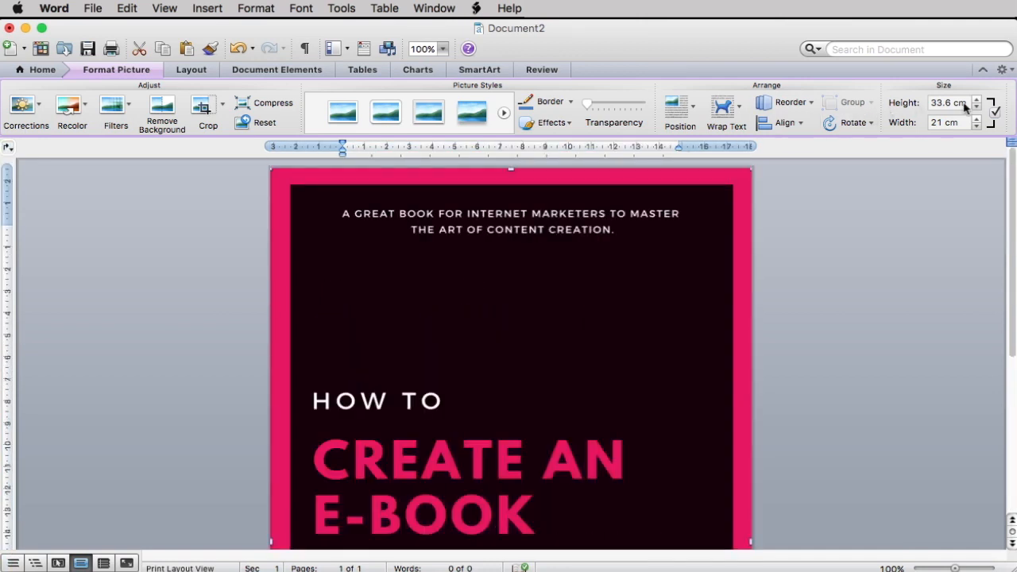
pyautogui.click(949, 103)
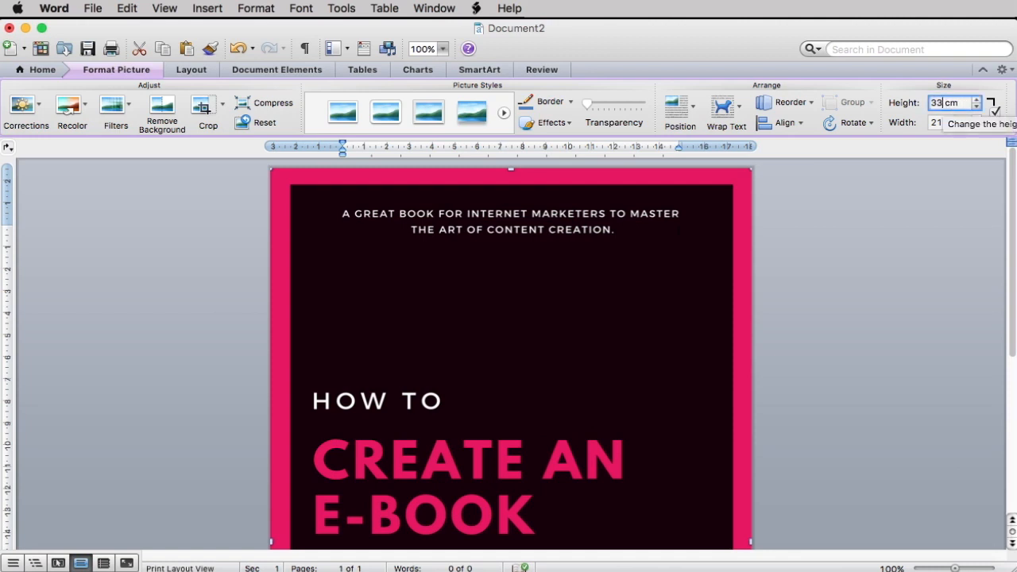
pyautogui.write('29.7')
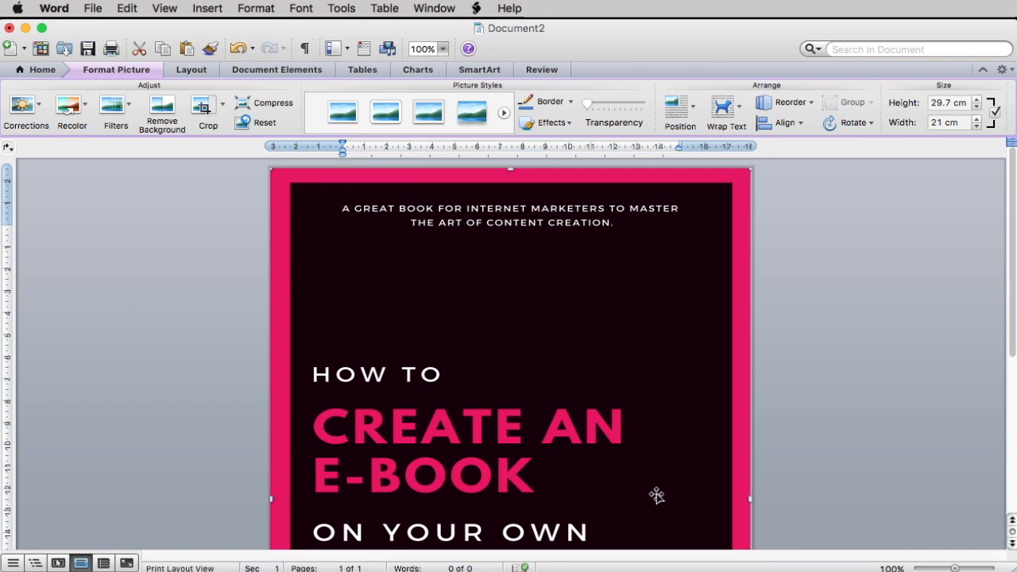
pyautogui.moveTo(616, 482)
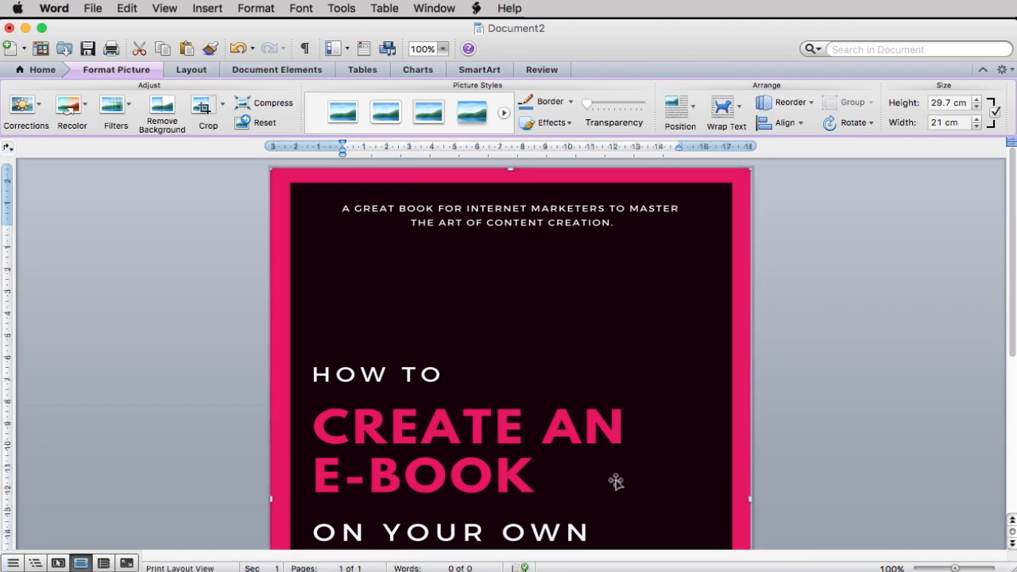
pyautogui.scroll(-3)
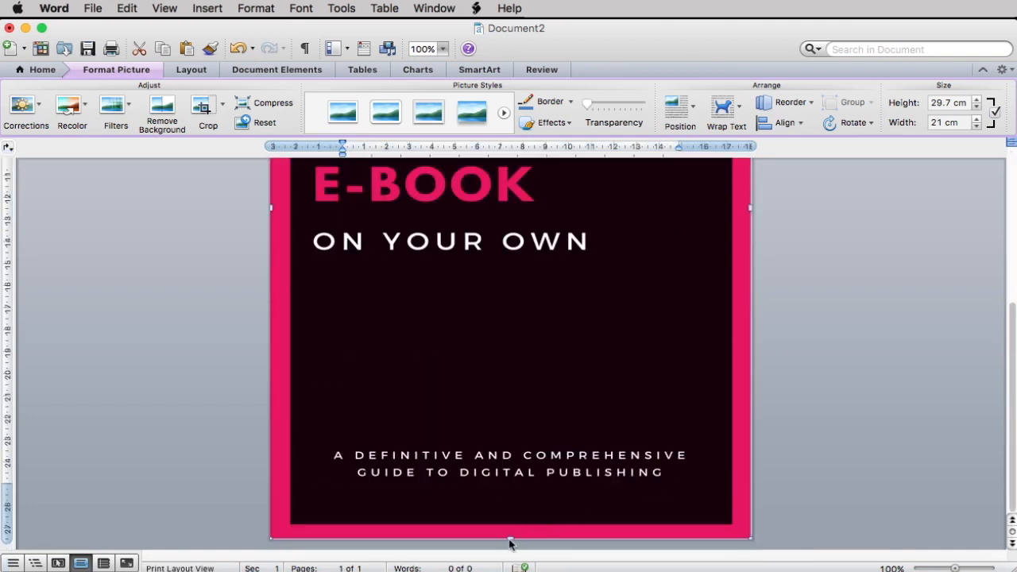